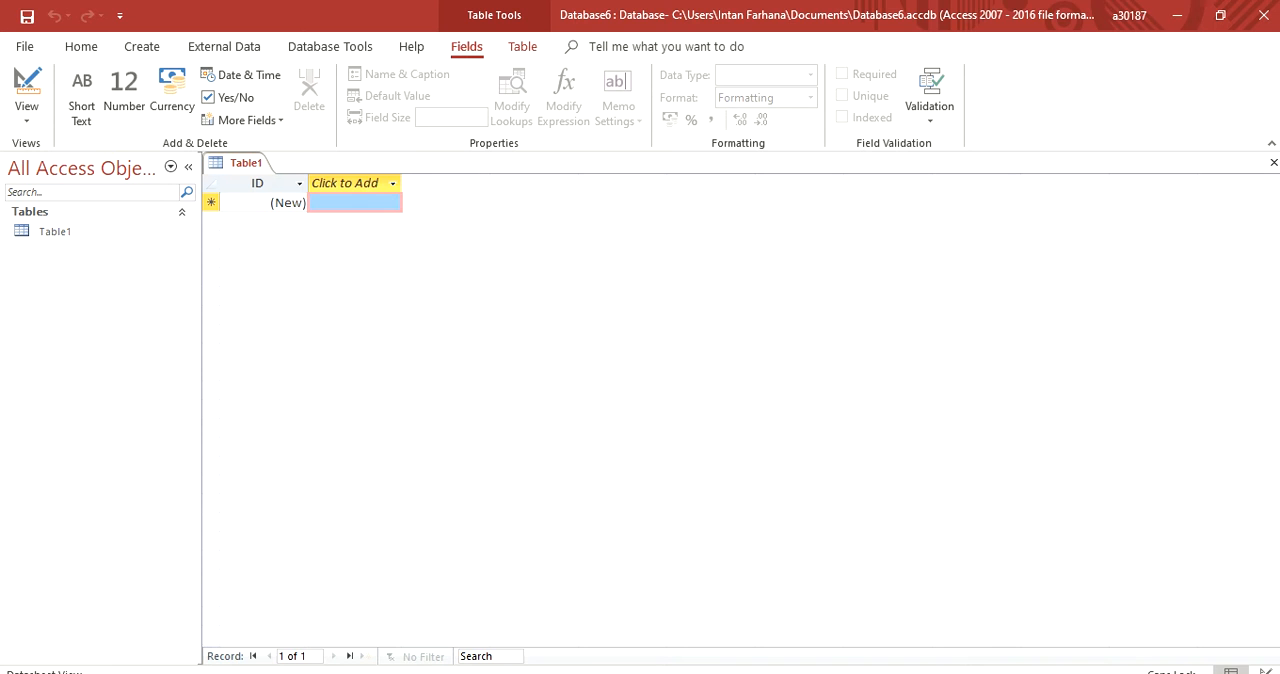
Step: Browse to the Desktop and open the Database Restaurant Group 2 file
{"action": "left_click", "coordinate": [24, 46]}
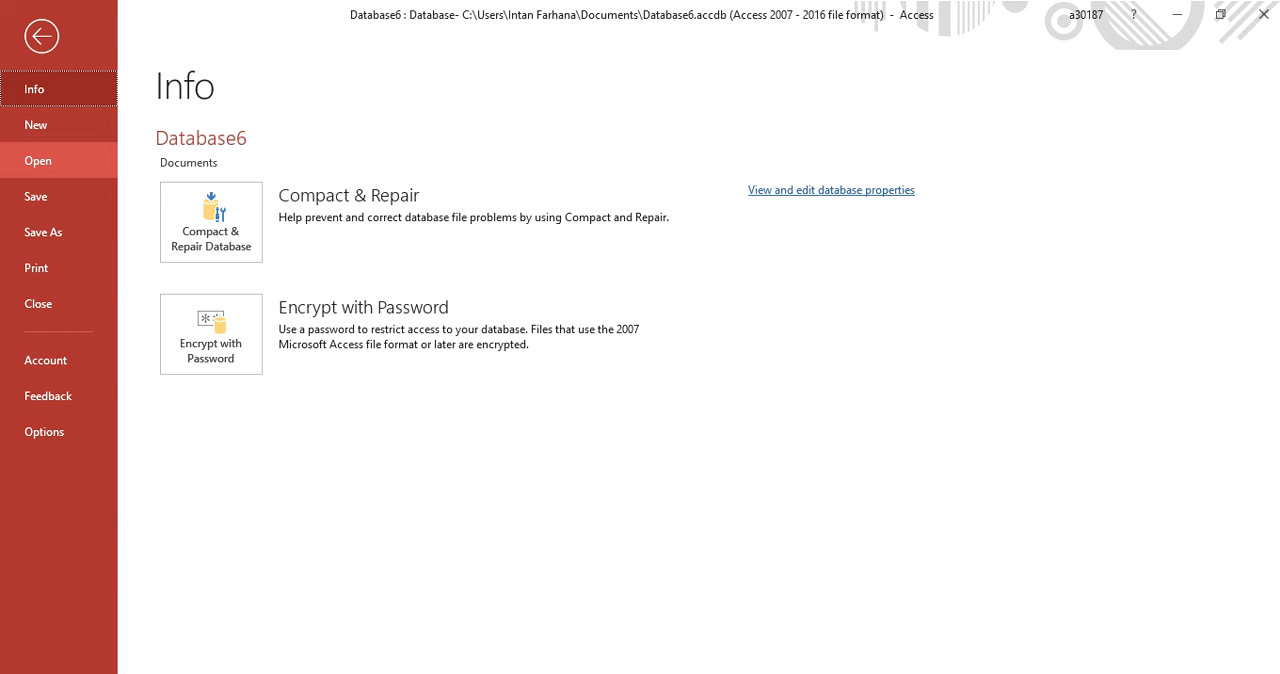
{"action": "left_click", "coordinate": [37, 160]}
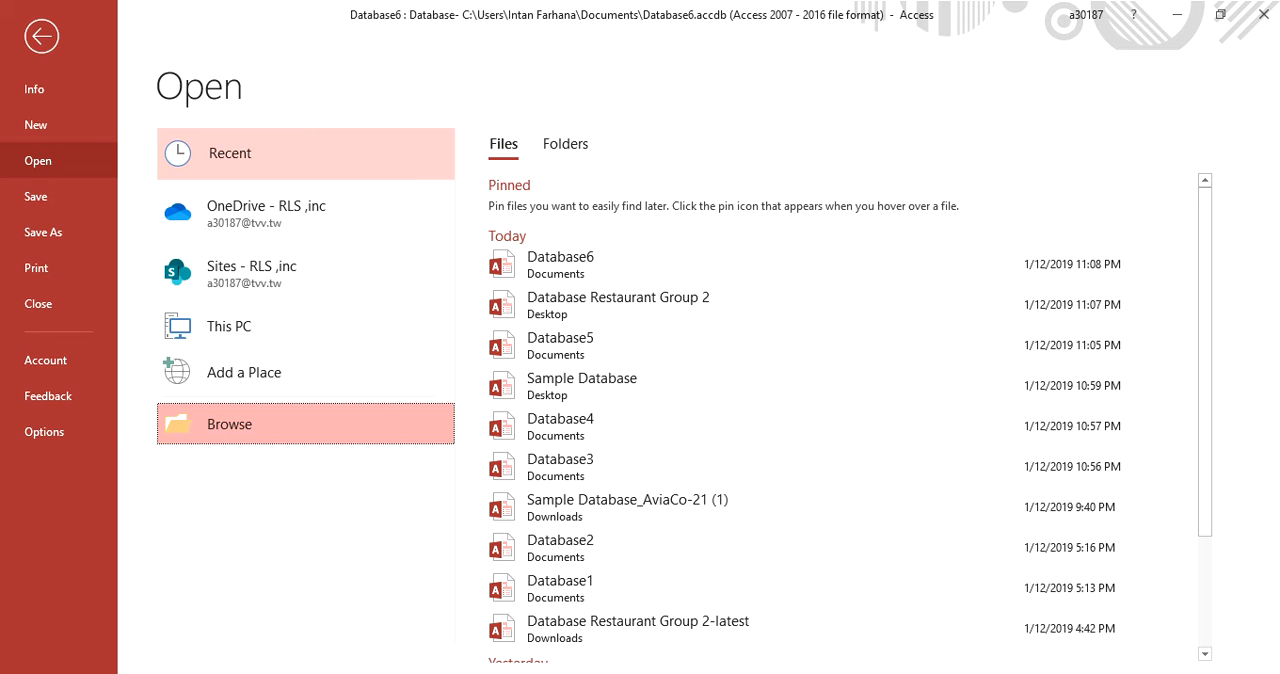
{"action": "left_click", "coordinate": [228, 423]}
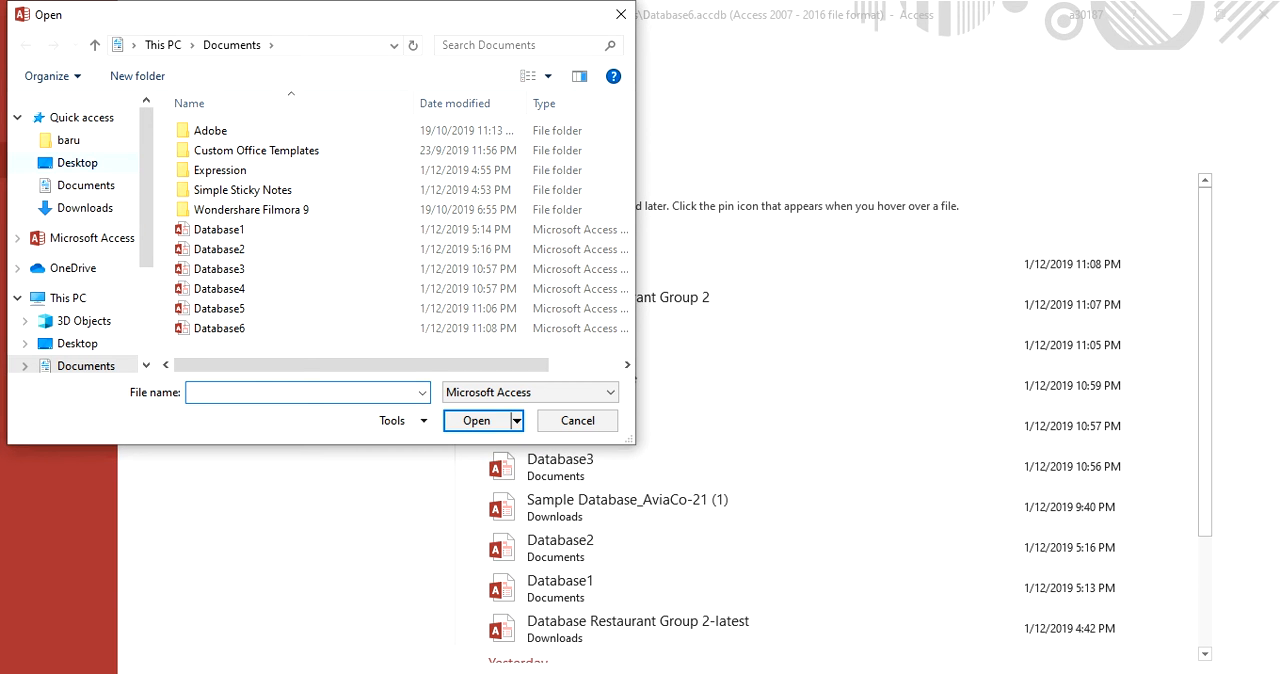
{"action": "left_click", "coordinate": [76, 162]}
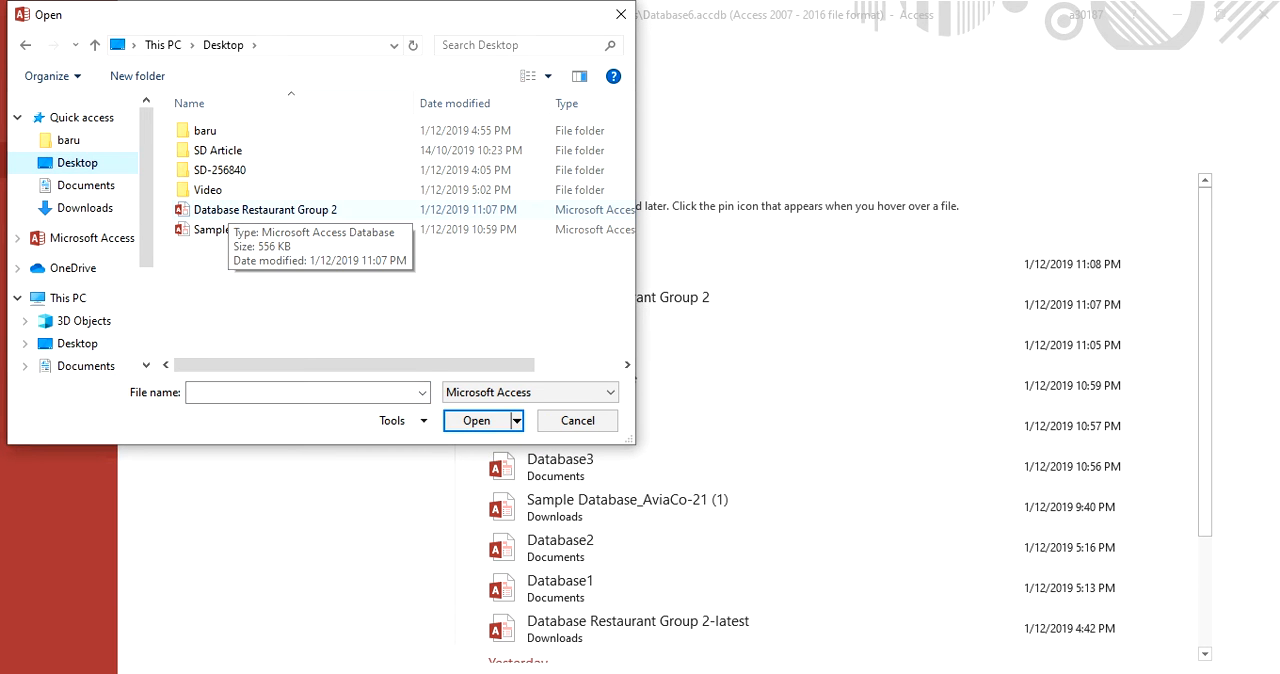
{"action": "left_click", "coordinate": [265, 209]}
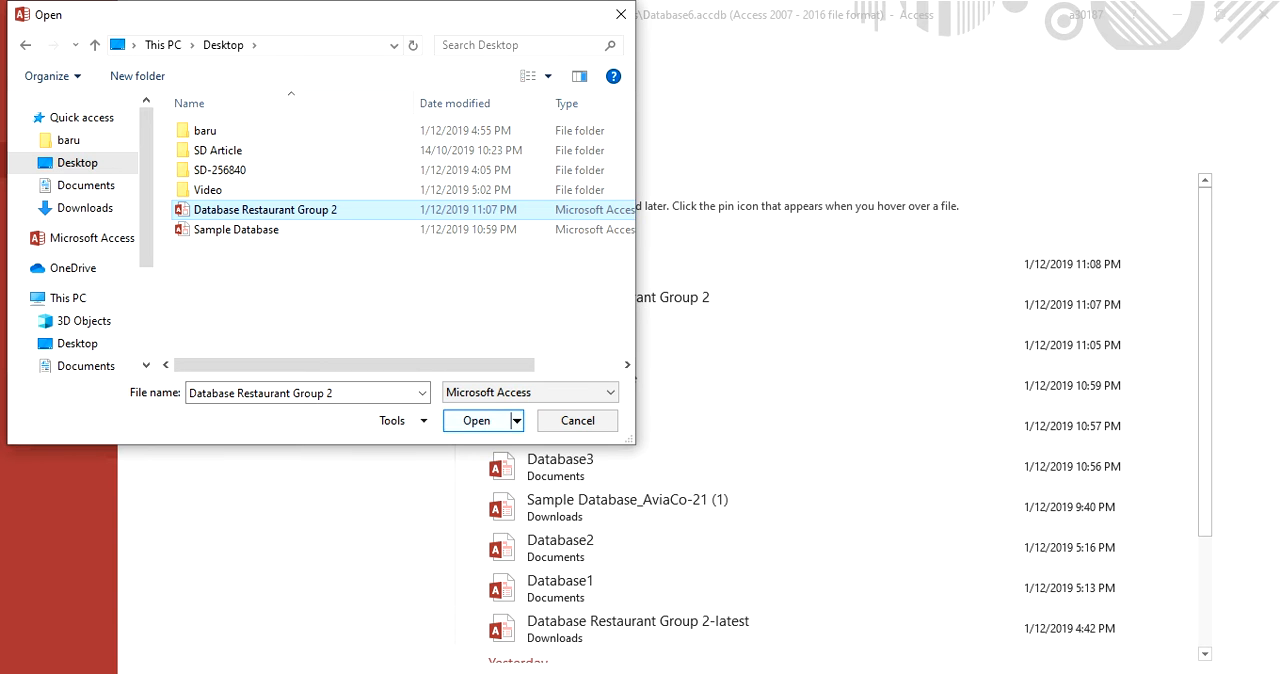
{"action": "left_click", "coordinate": [516, 420]}
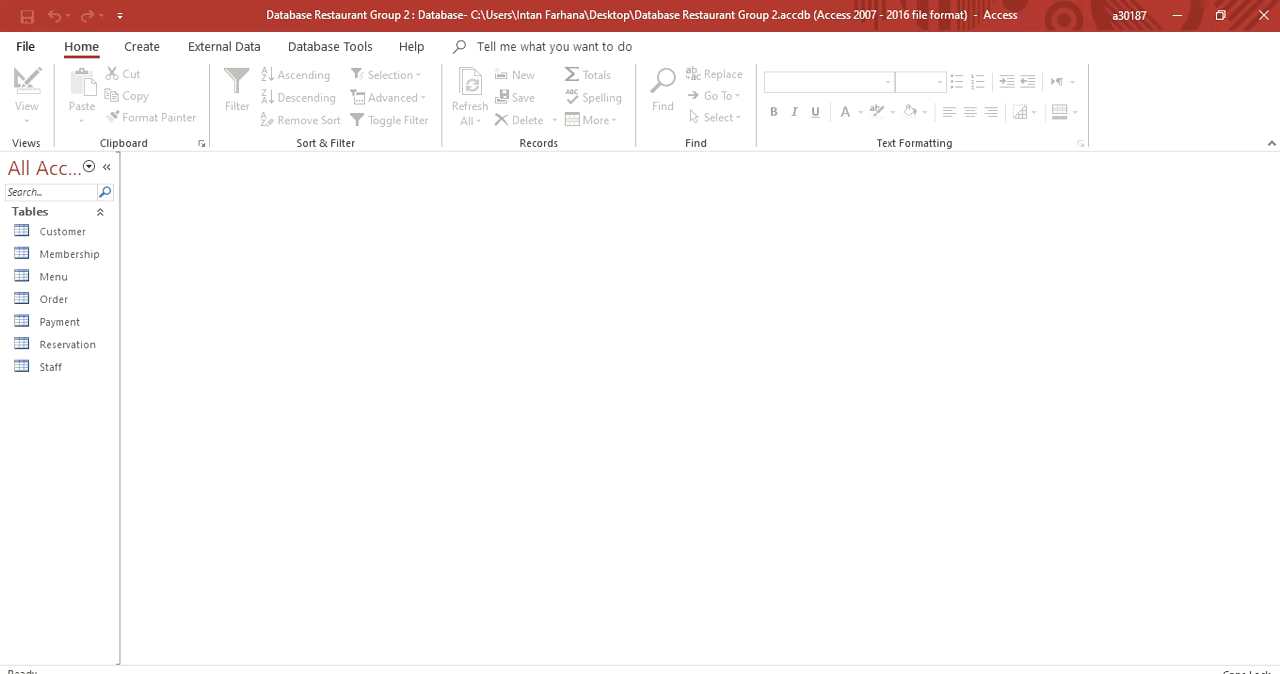
Step: Encrypt the database with a verified password and acknowledge the row-level locking warning
{"action": "left_click", "coordinate": [24, 46]}
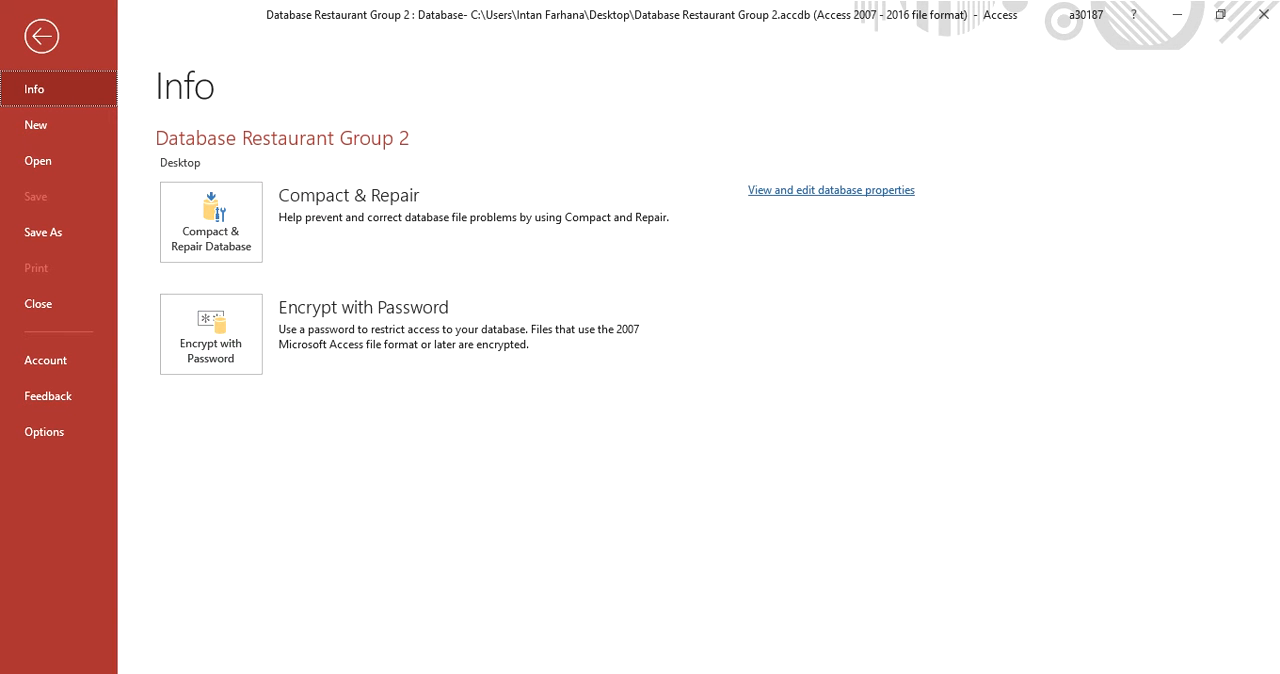
{"action": "left_click", "coordinate": [210, 333]}
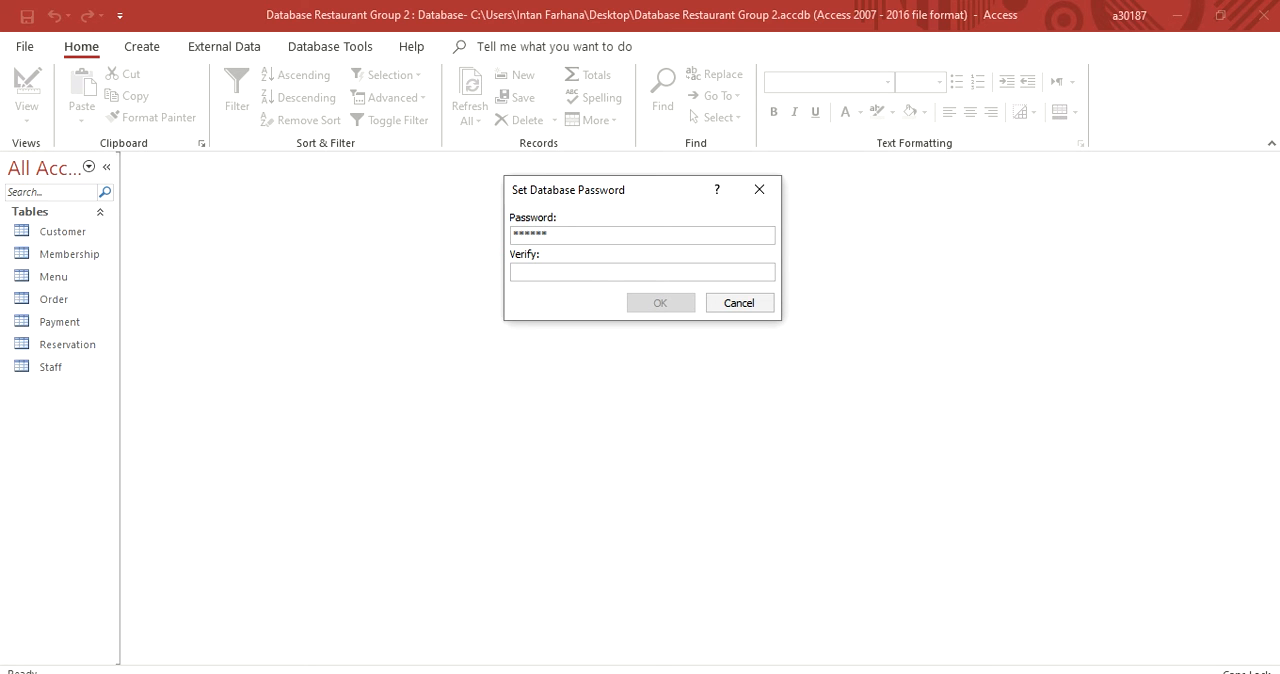
{"action": "type", "text": "******"}
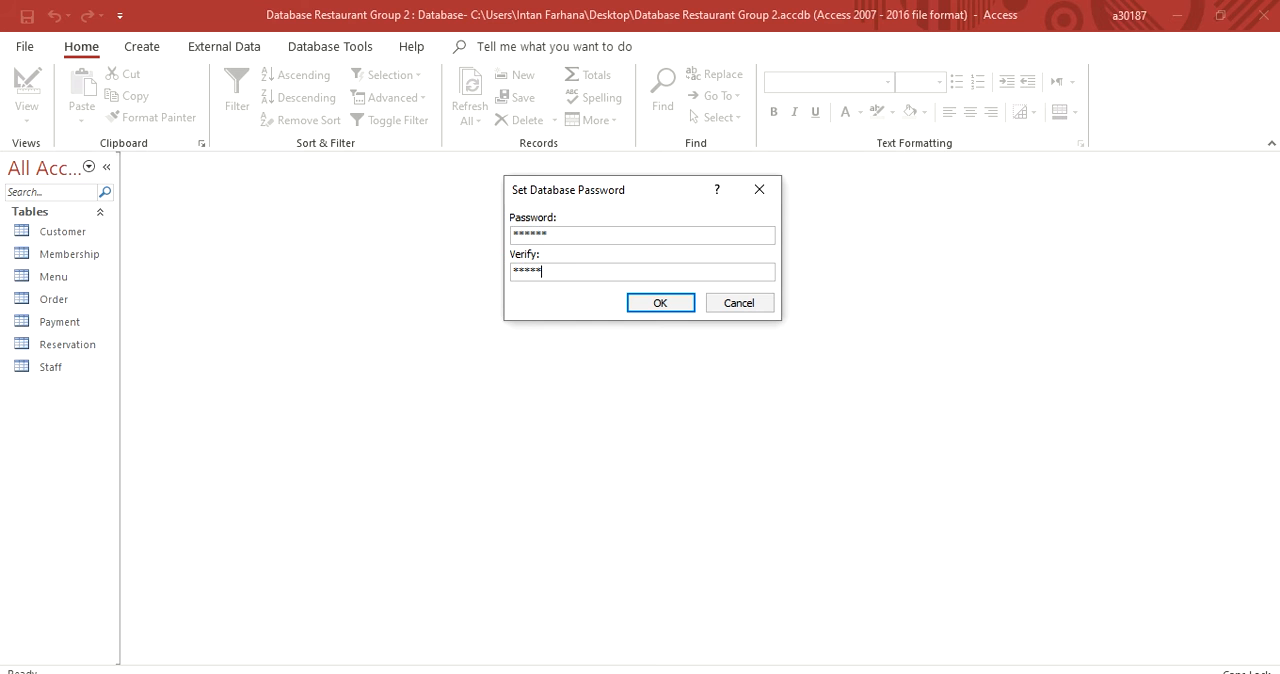
{"action": "type", "text": "*"}
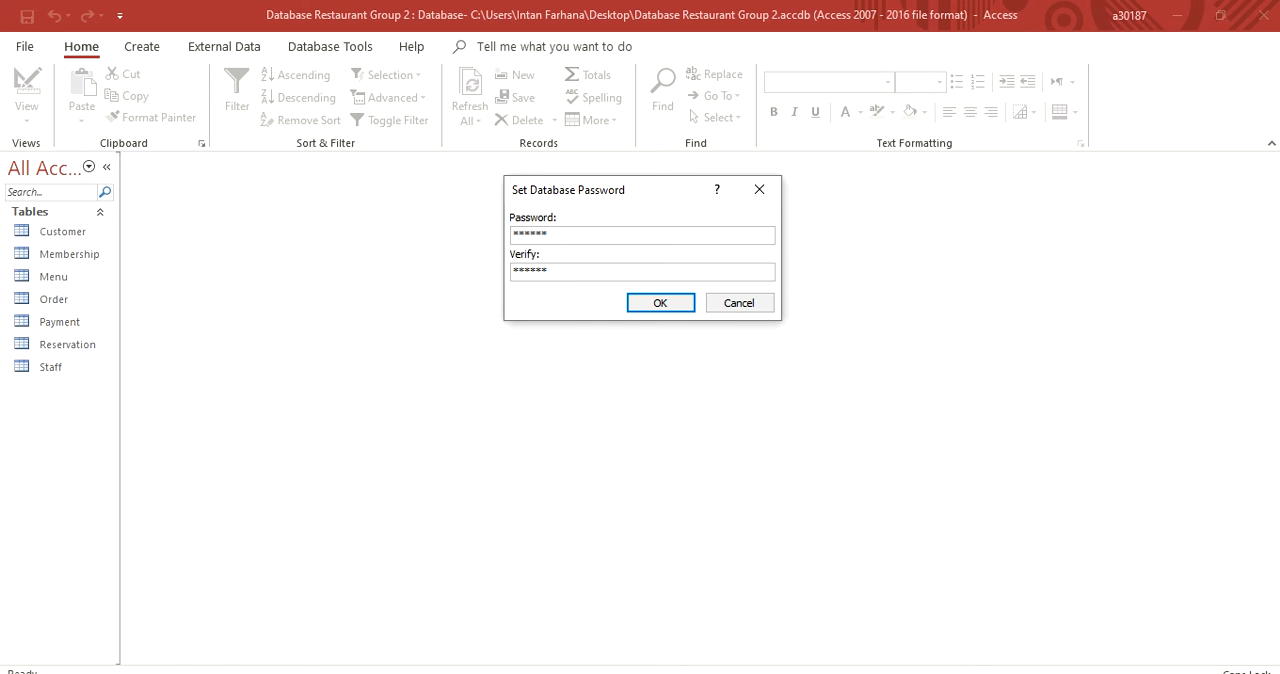
{"action": "left_click", "coordinate": [660, 302]}
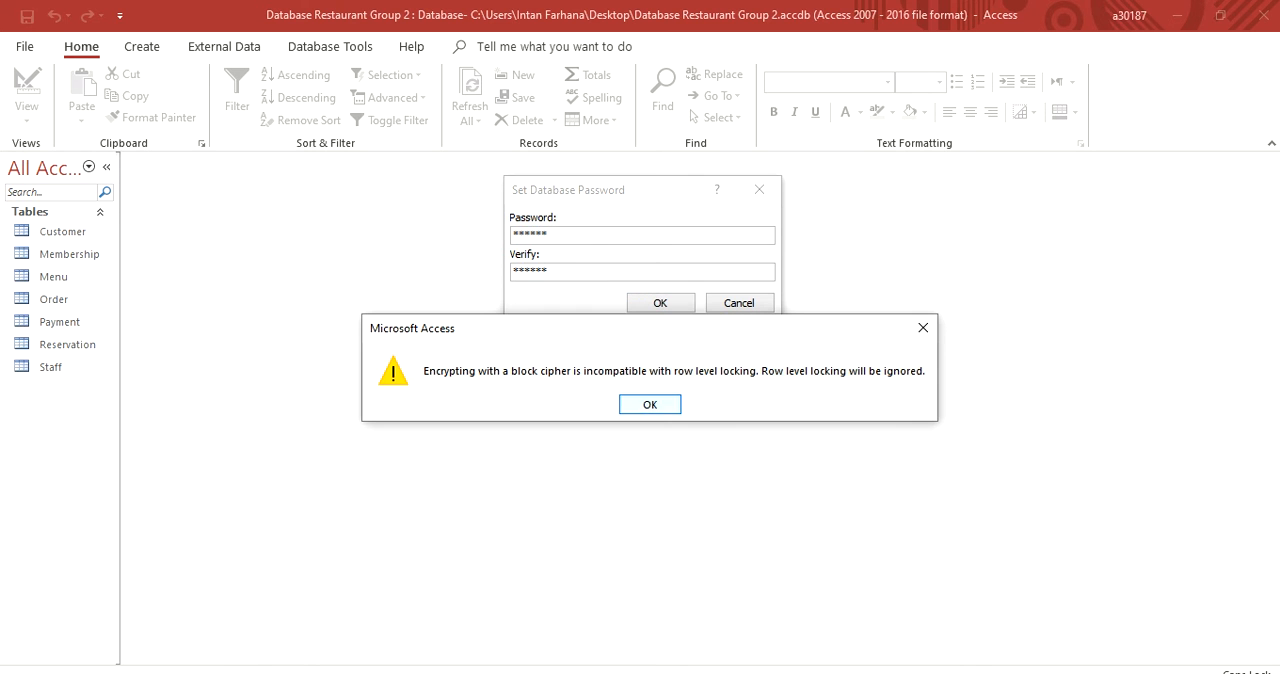
{"action": "left_click", "coordinate": [649, 404]}
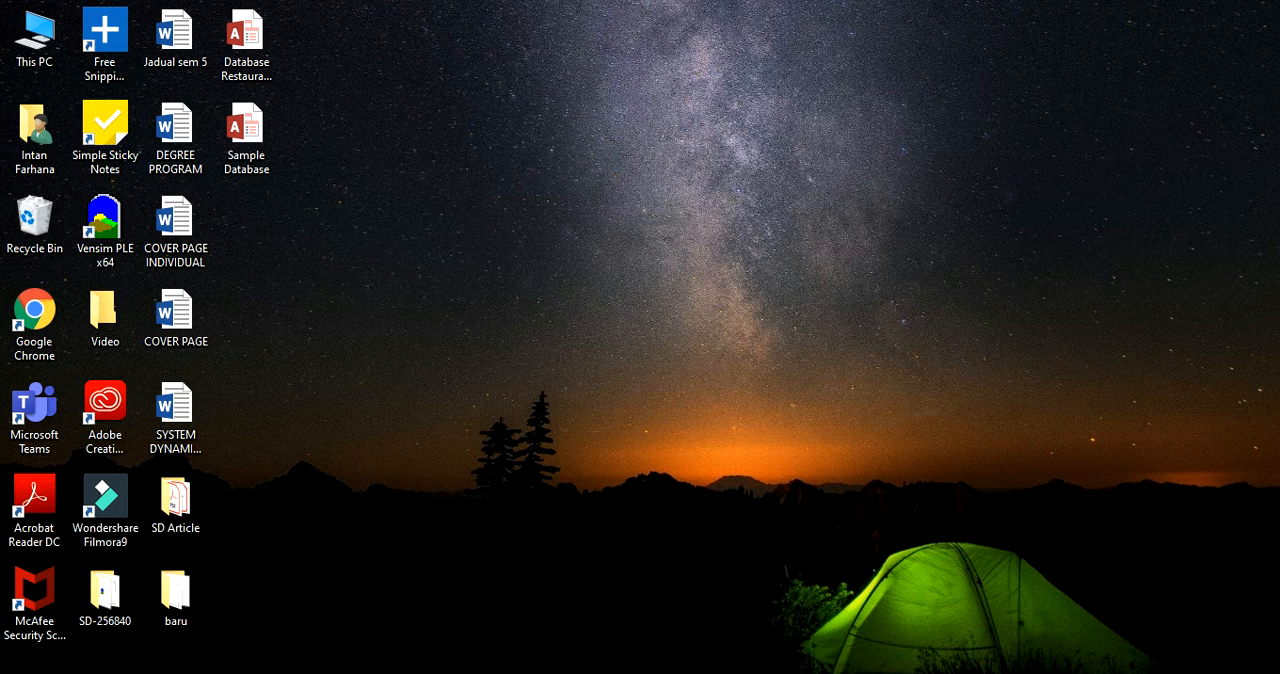
Step: Launch Database Restaurant Group 2 from its desktop icon and submit its password
{"action": "left_click", "coordinate": [245, 35]}
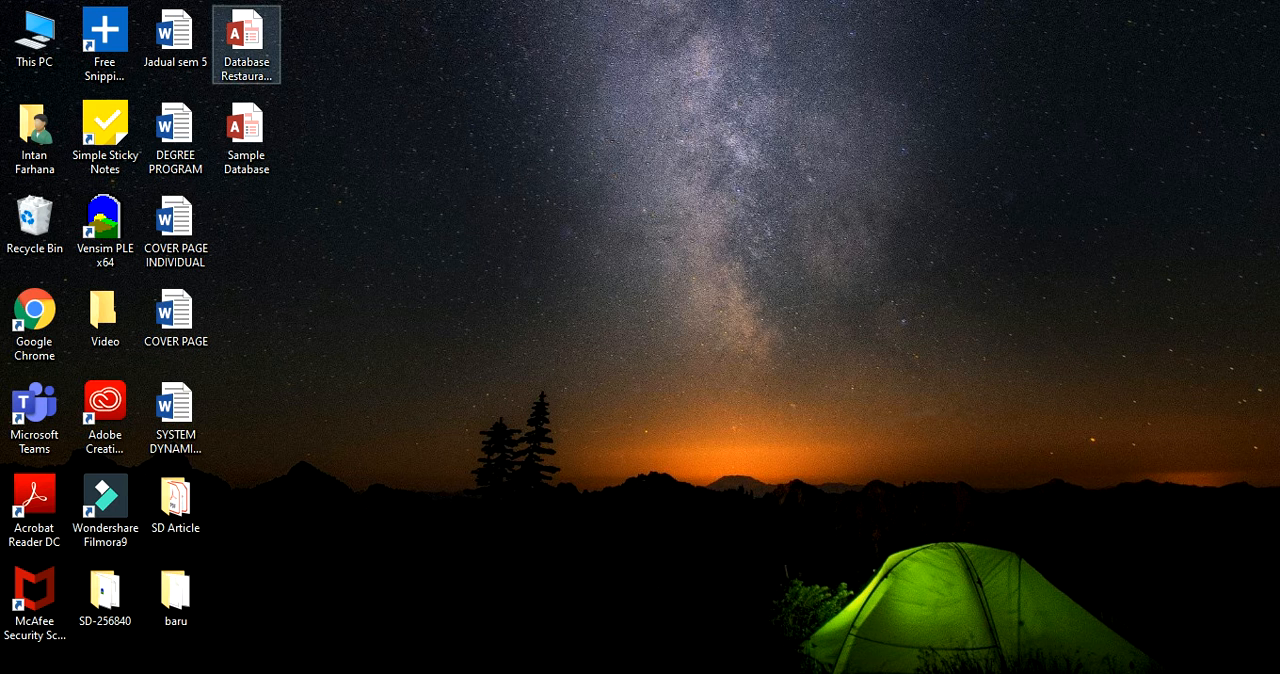
{"action": "left_click", "coordinate": [246, 44]}
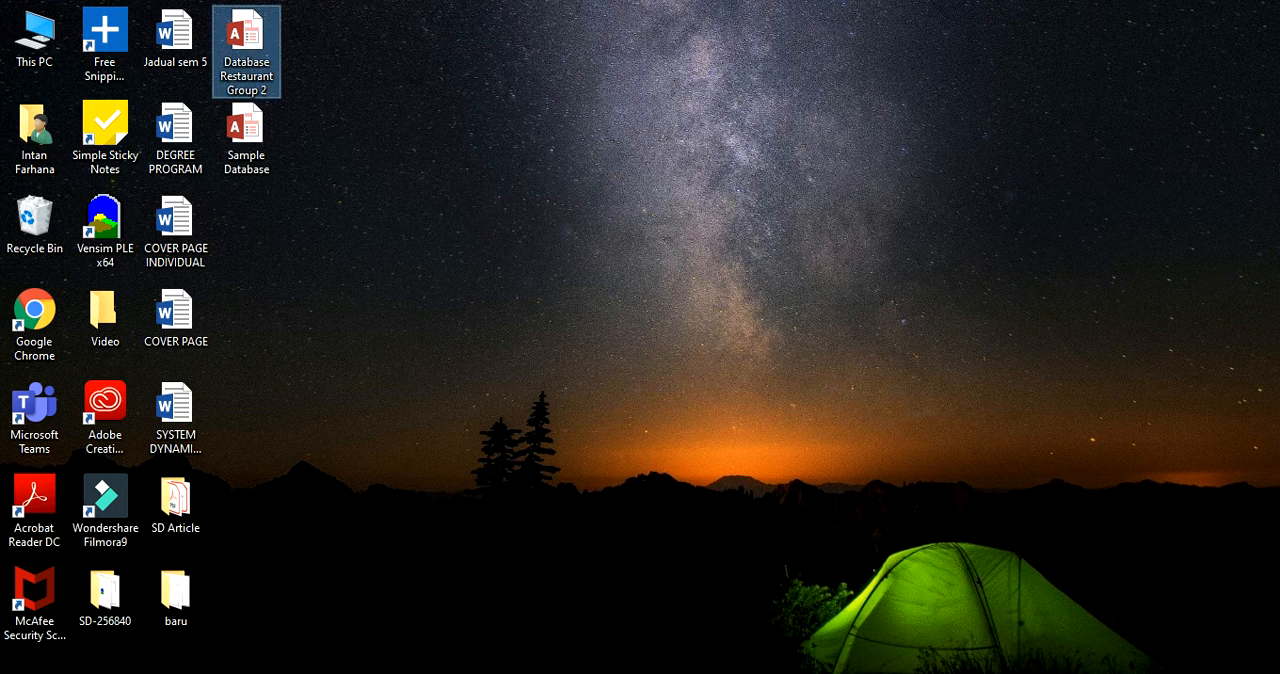
{"action": "double_click", "coordinate": [246, 50]}
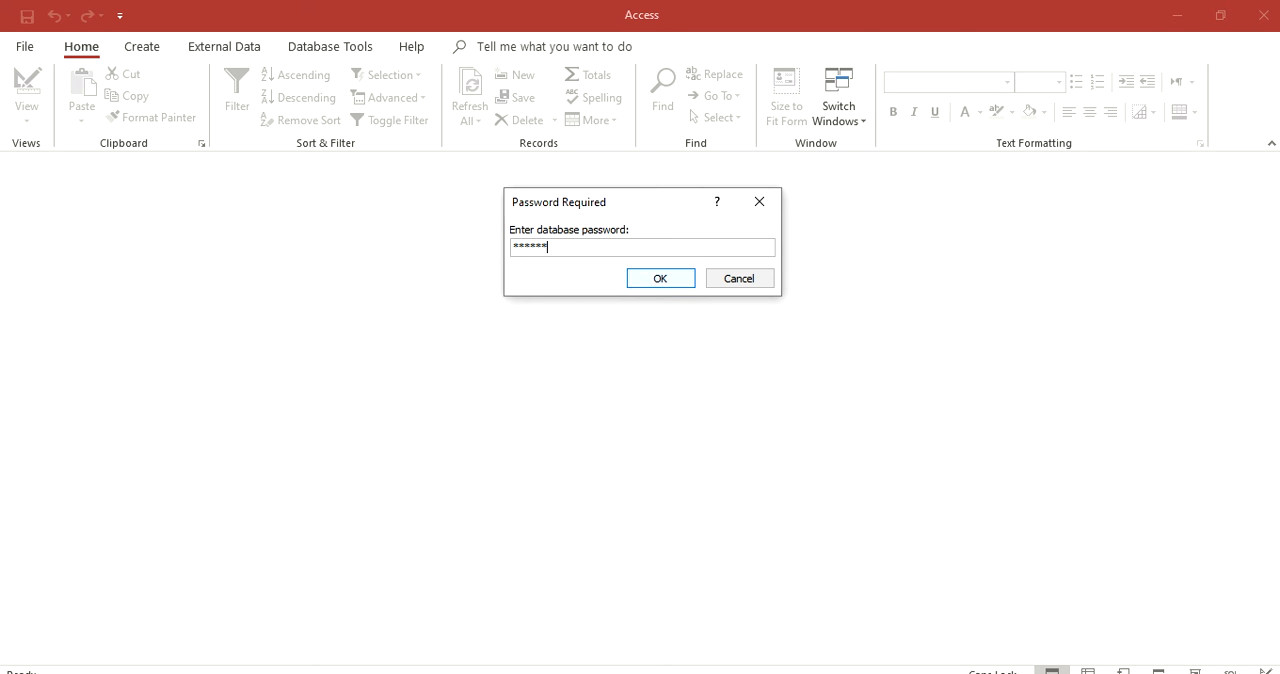
{"action": "left_click", "coordinate": [659, 278]}
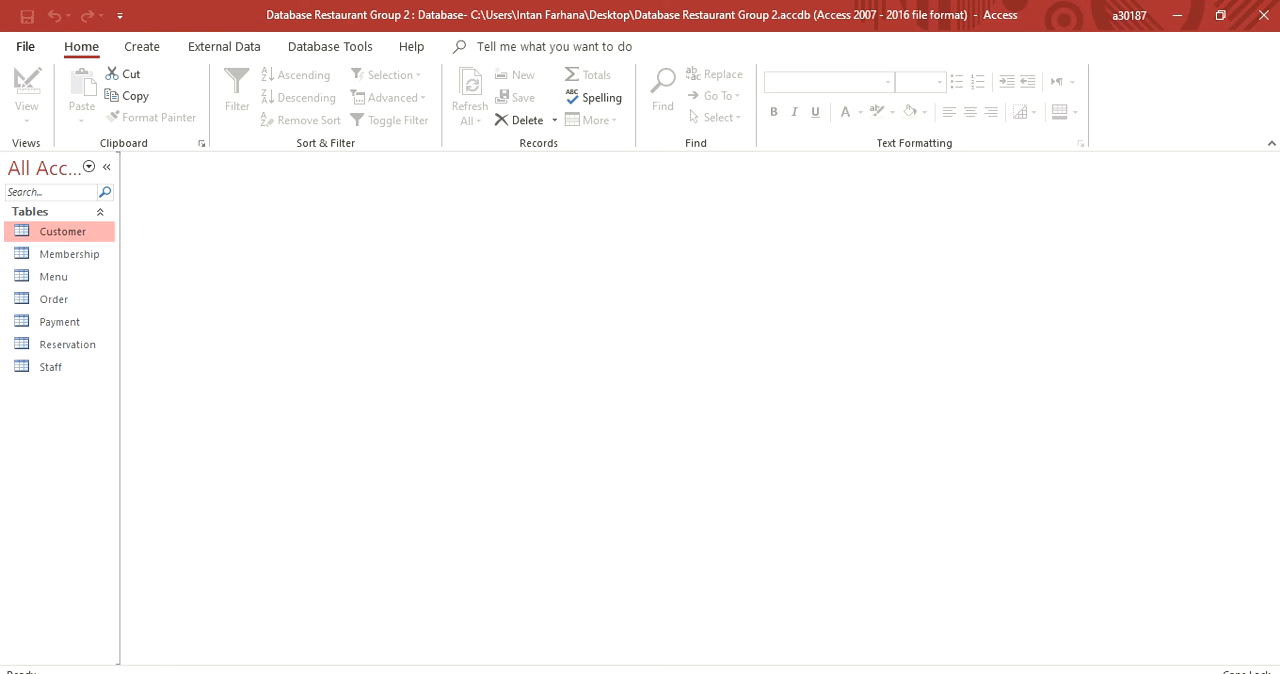
Step: Reopen Database Restaurant Group 2 with Open Exclusive and enter its password
{"action": "left_click", "coordinate": [24, 46]}
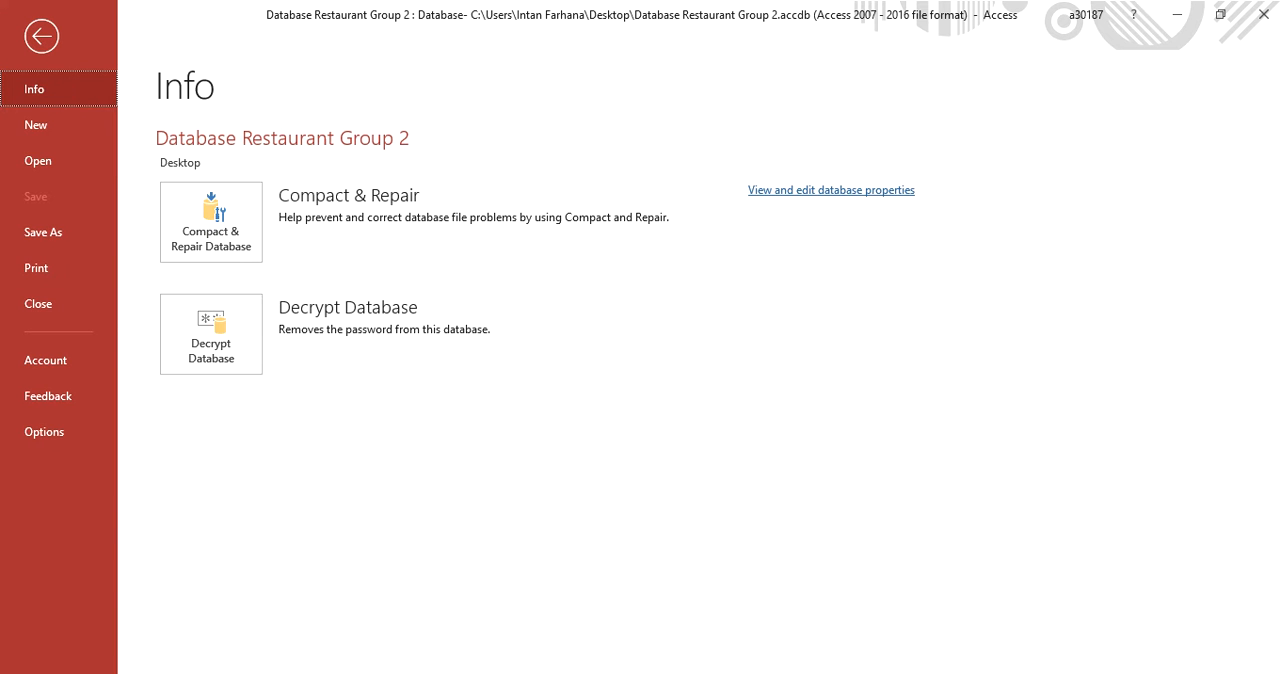
{"action": "left_click", "coordinate": [37, 160]}
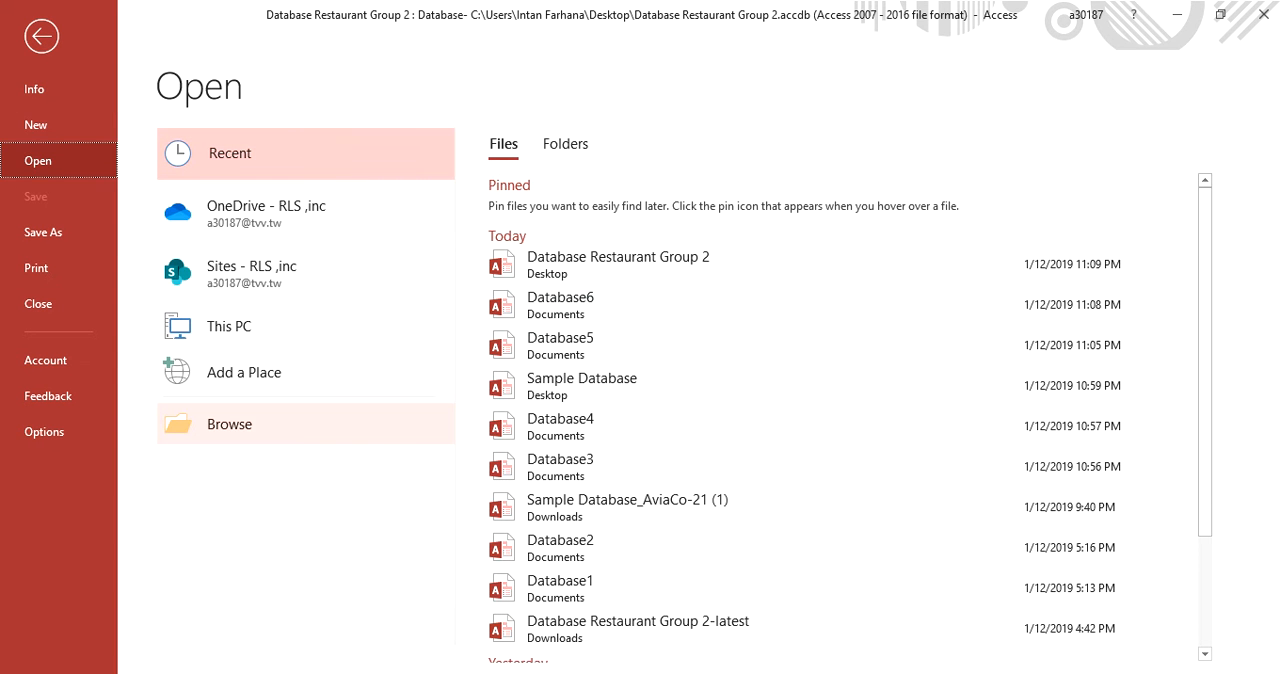
{"action": "left_click", "coordinate": [229, 424]}
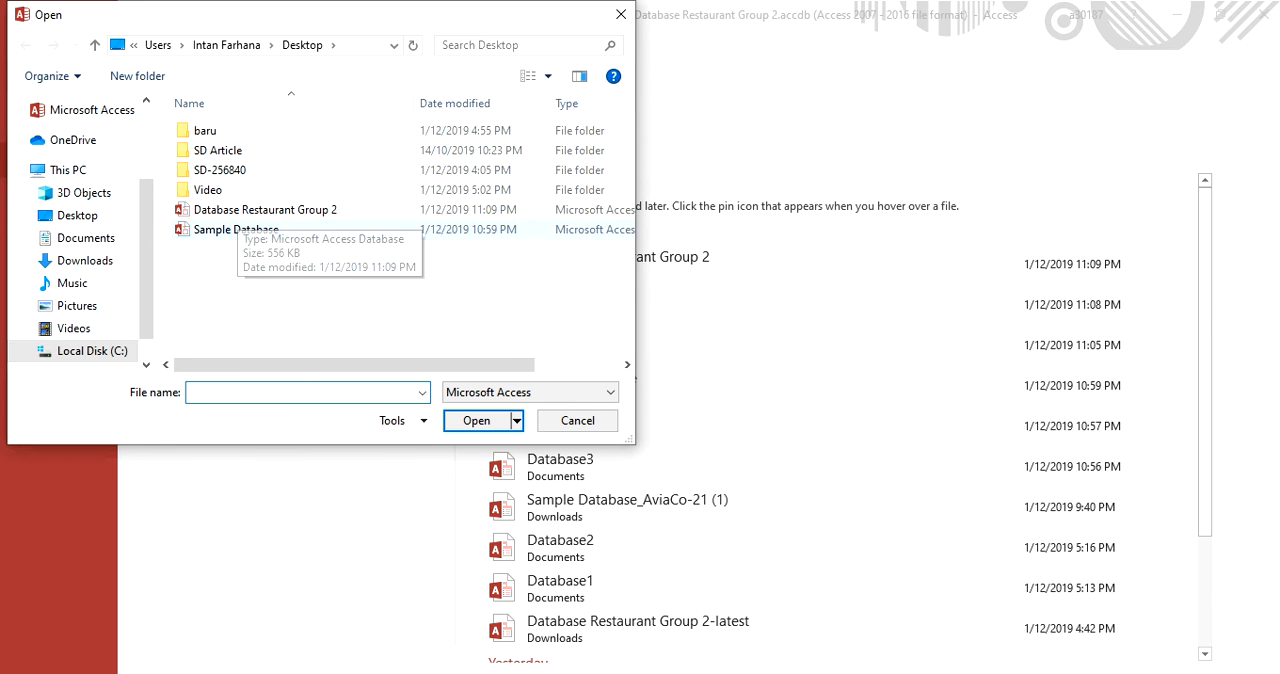
{"action": "left_click", "coordinate": [517, 420]}
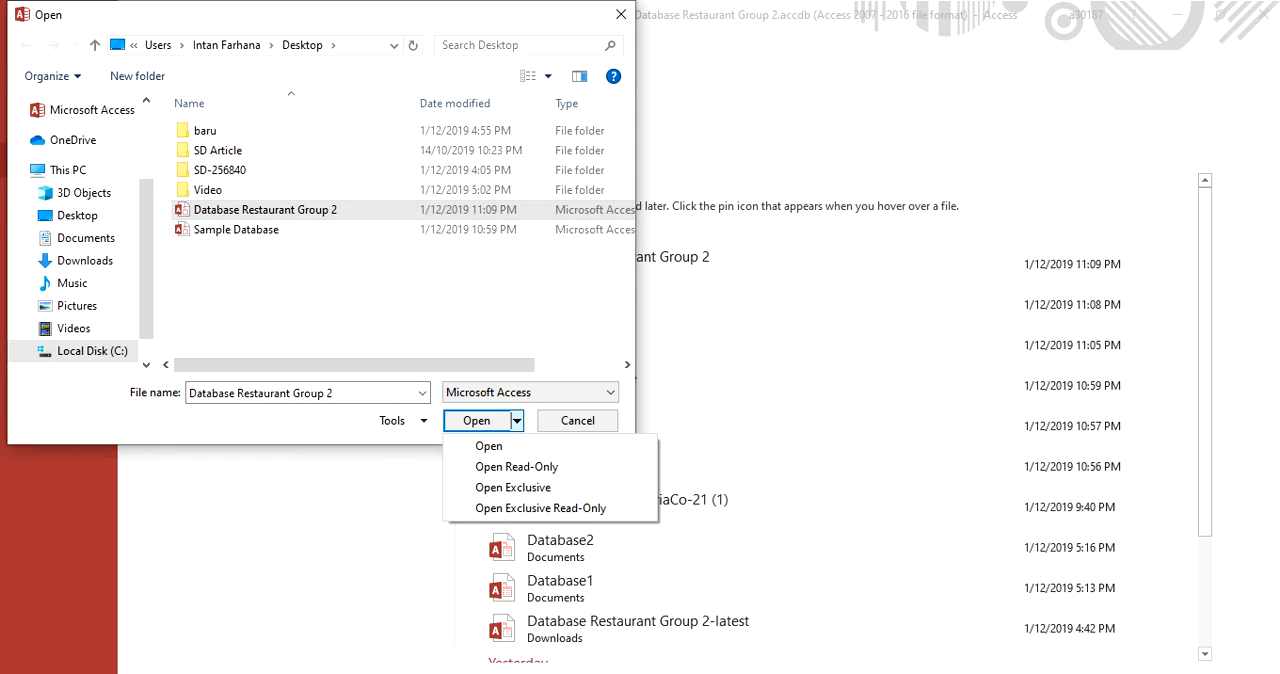
{"action": "left_click", "coordinate": [488, 446]}
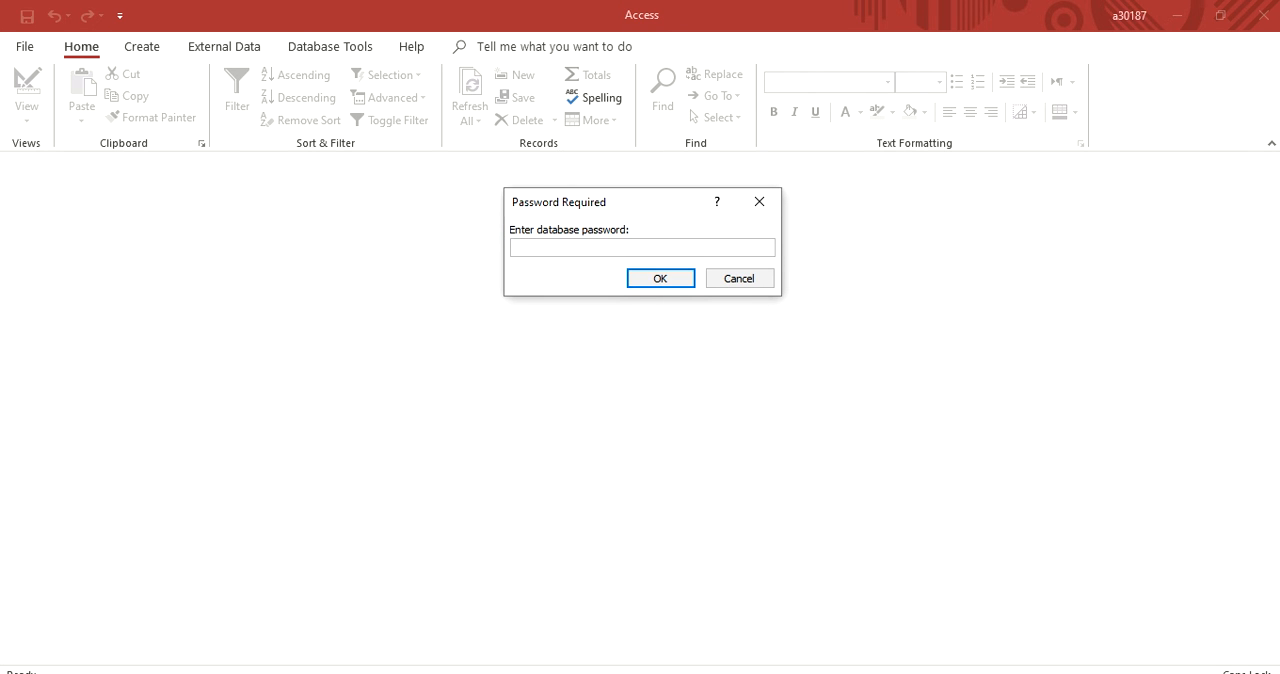
{"action": "type", "text": "****"}
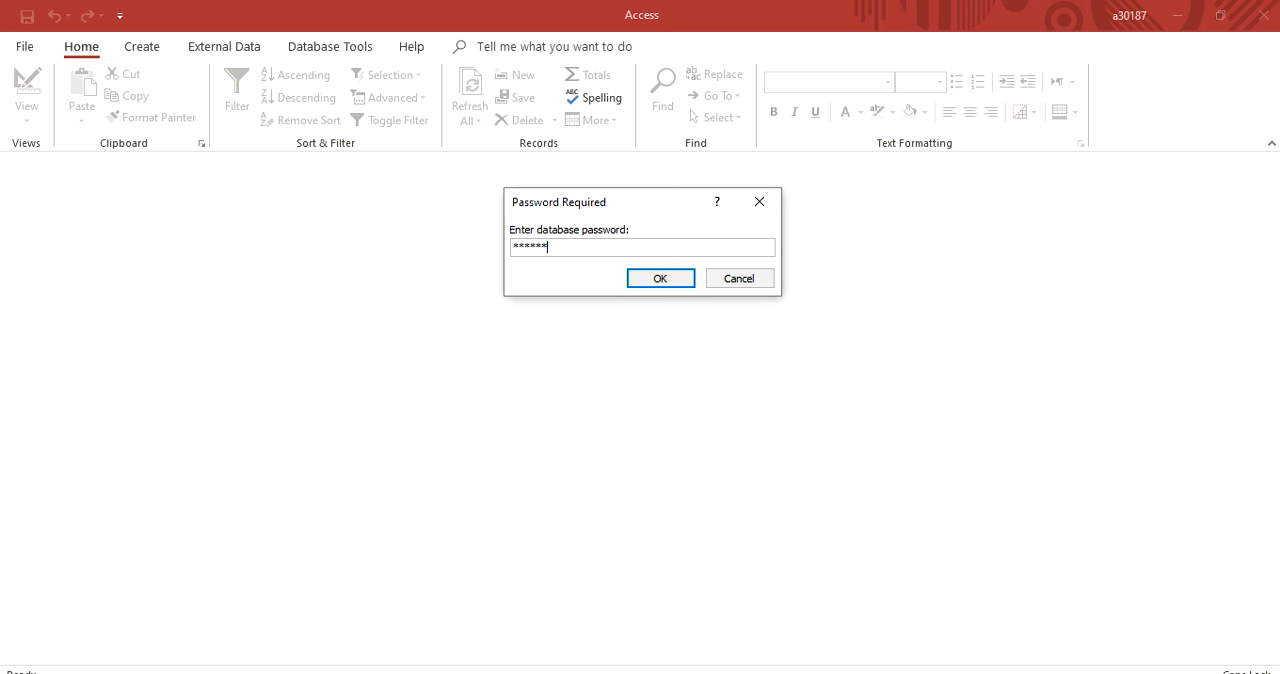
{"action": "left_click", "coordinate": [660, 278]}
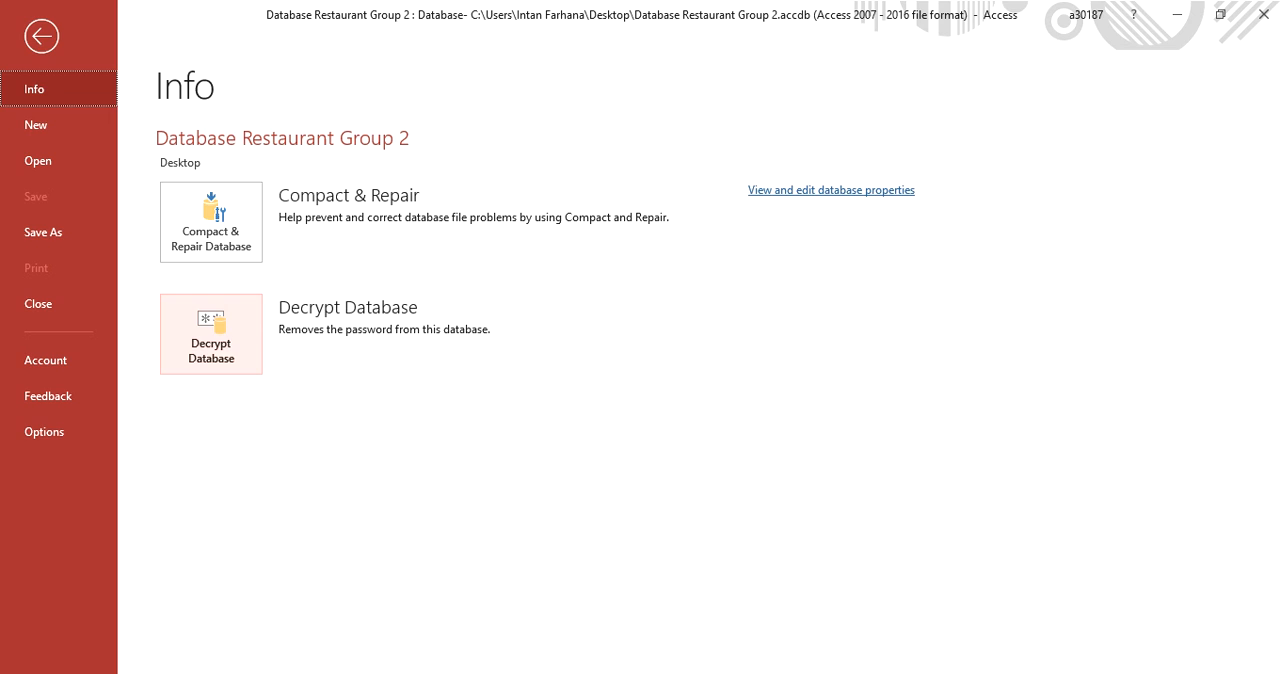
Step: Decrypt the database by entering its current password in Unset Database Password
{"action": "left_click", "coordinate": [210, 334]}
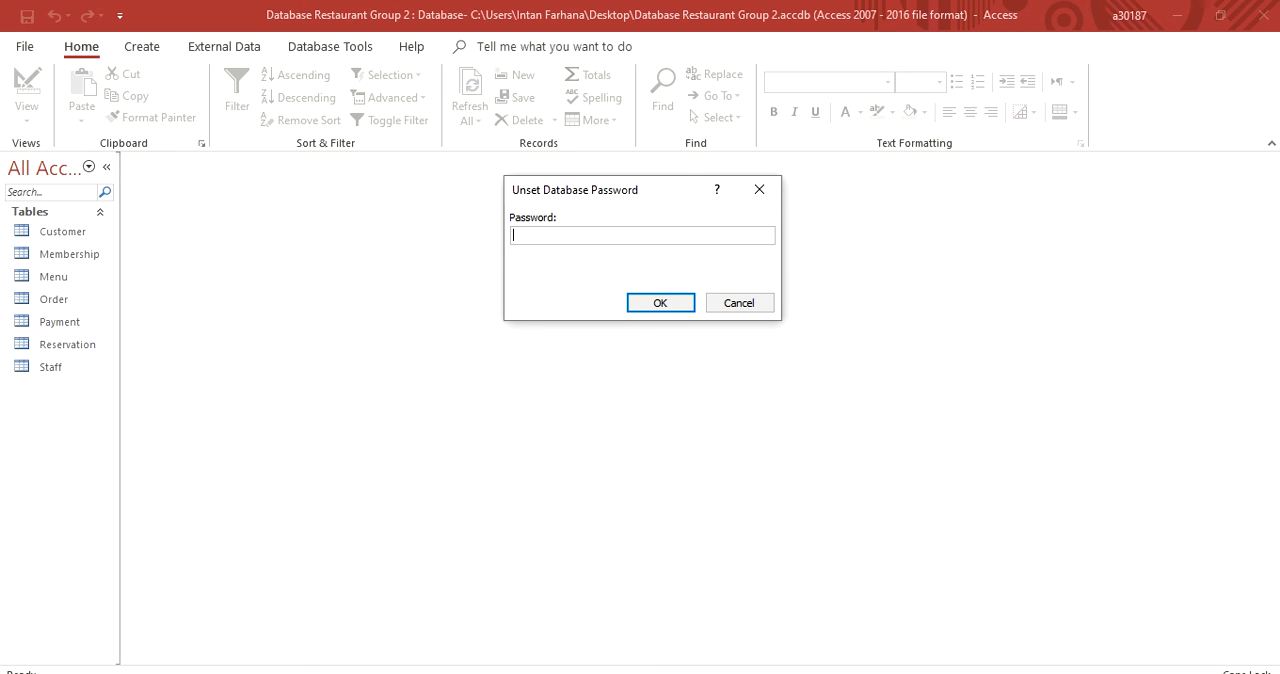
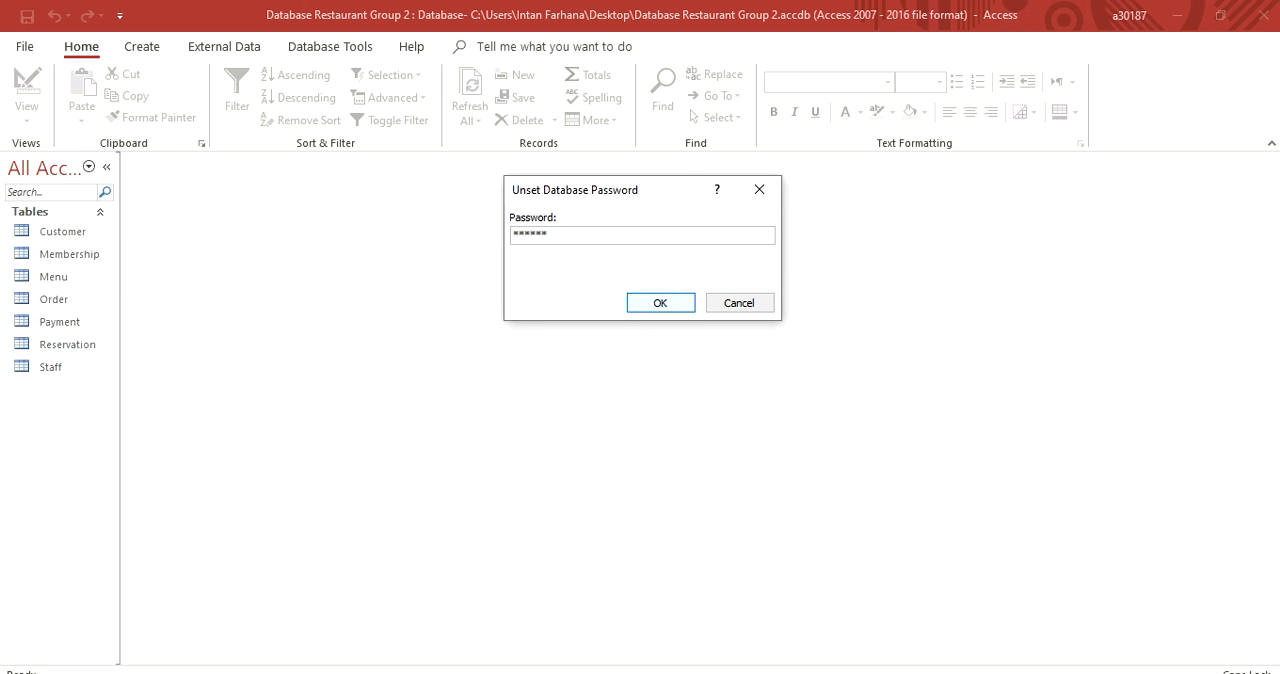
{"action": "left_click", "coordinate": [659, 302]}
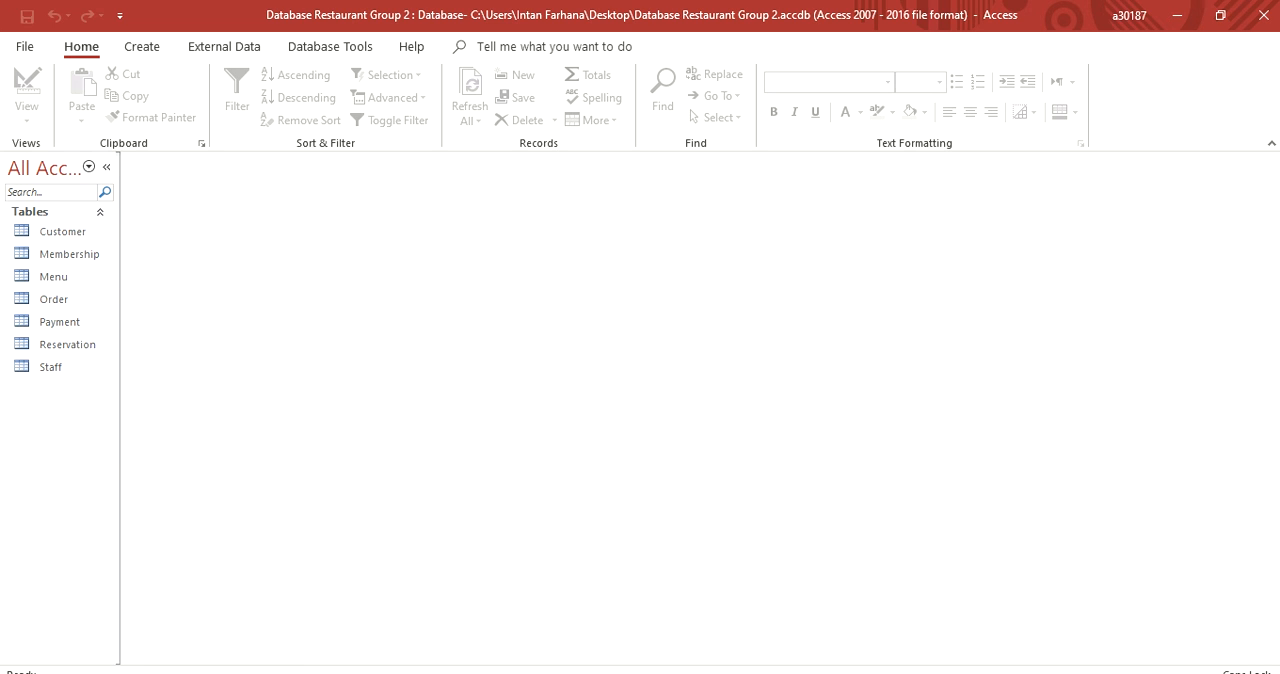